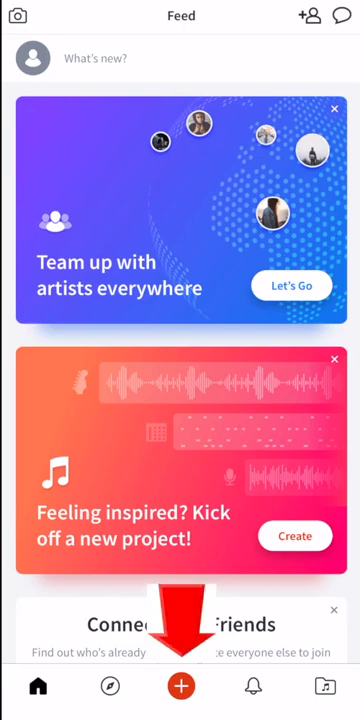
Start a new project from the red plus button to reach Let's Make Music
{"action": "left_click", "coordinate": [181, 686]}
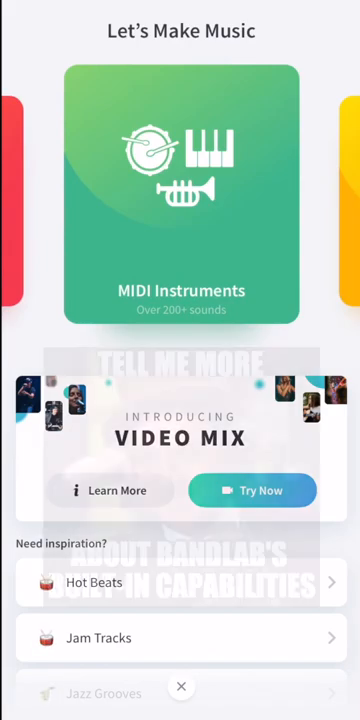
{"action": "left_click", "coordinate": [180, 190]}
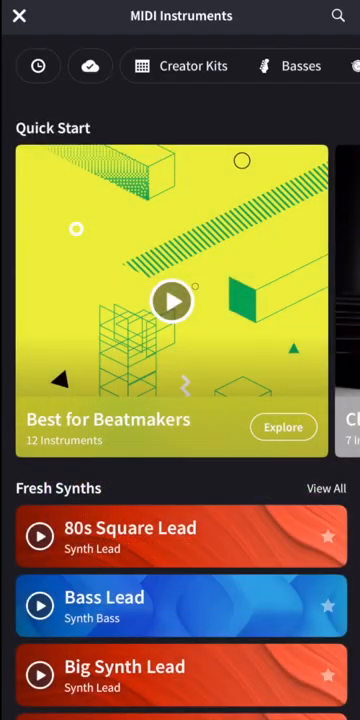
{"action": "scroll", "scroll_direction": "down", "scroll_amount": 3}
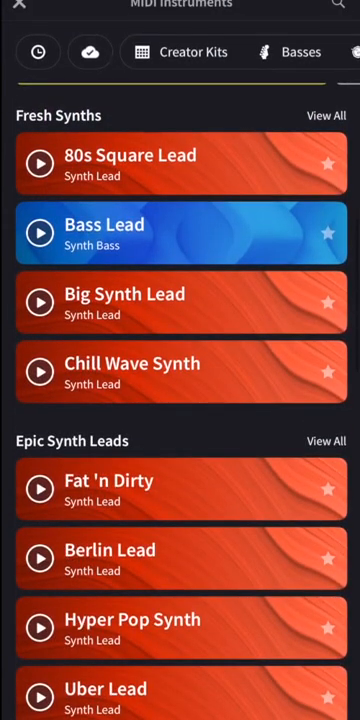
{"action": "scroll", "scroll_direction": "down", "scroll_amount": 3}
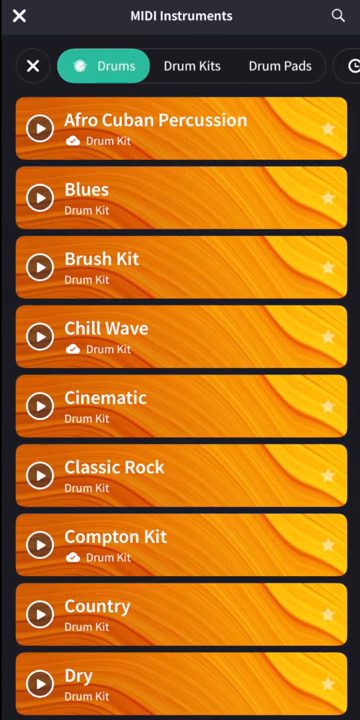
{"action": "left_click", "coordinate": [40, 127]}
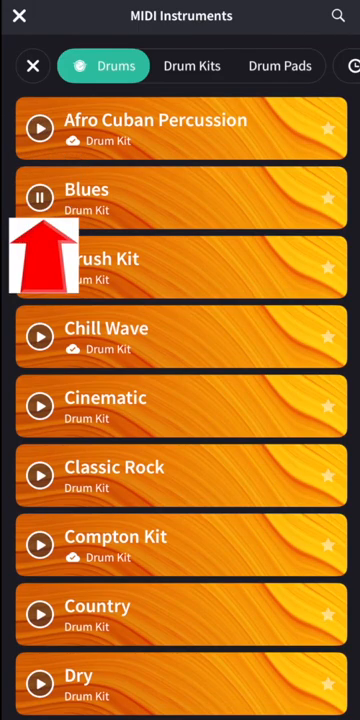
{"action": "left_click", "coordinate": [40, 197]}
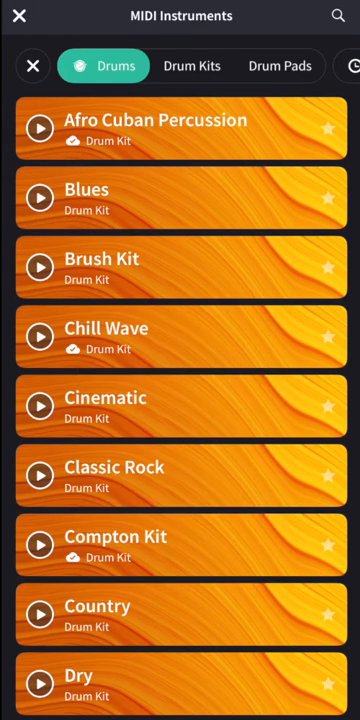
{"action": "scroll", "scroll_direction": "down", "scroll_amount": 3}
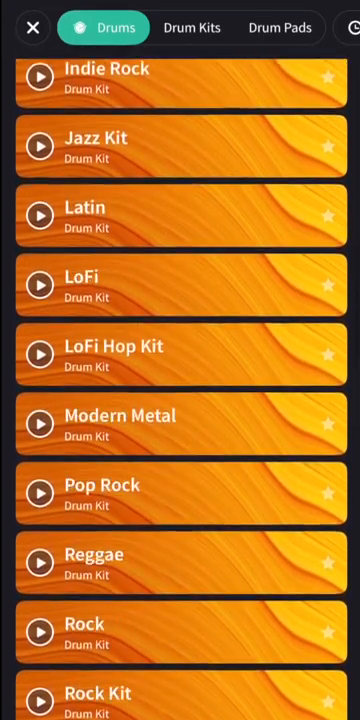
{"action": "left_click", "coordinate": [31, 27]}
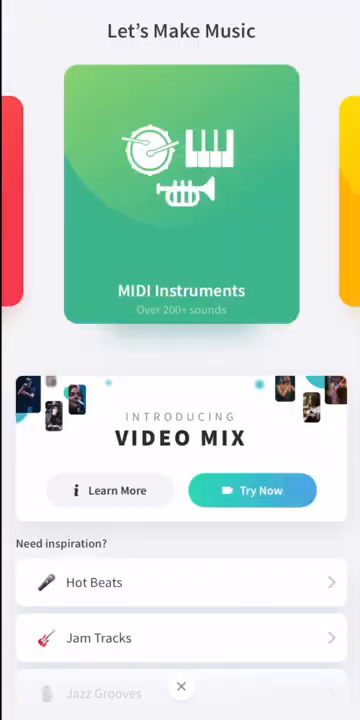
Load the 808 Kit from MIDI Instruments and open its note grid
{"action": "left_click", "coordinate": [180, 190]}
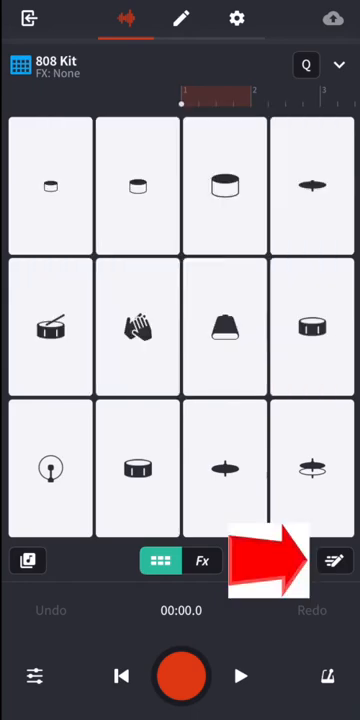
{"action": "left_click", "coordinate": [334, 560]}
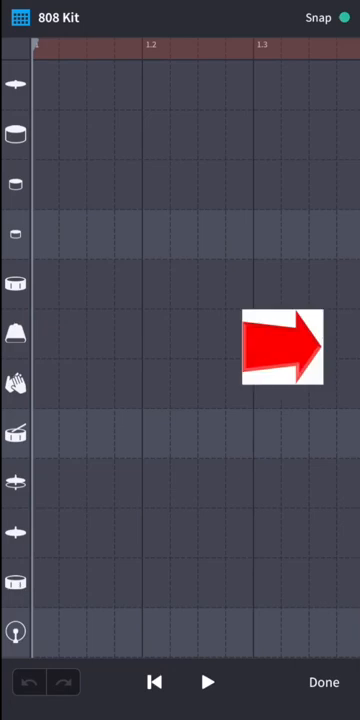
Place kick notes on beats 1–4 of the first bar and play them back
{"action": "left_click", "coordinate": [207, 682]}
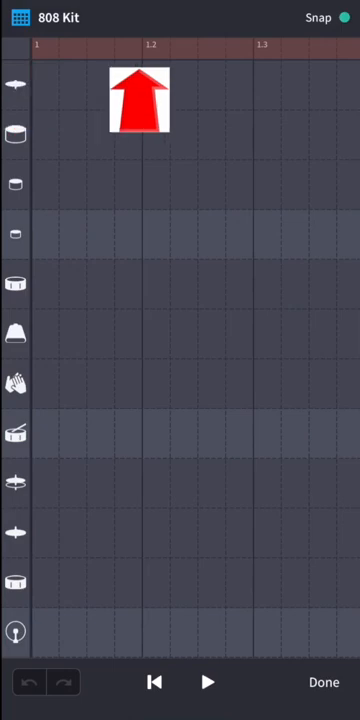
{"action": "scroll", "scroll_direction": "right", "scroll_amount": 3}
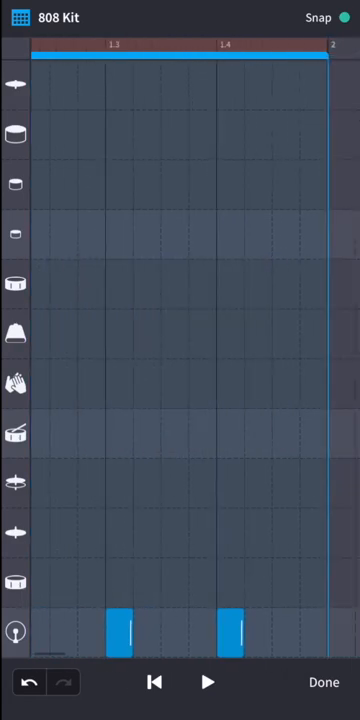
{"action": "left_click", "coordinate": [207, 682]}
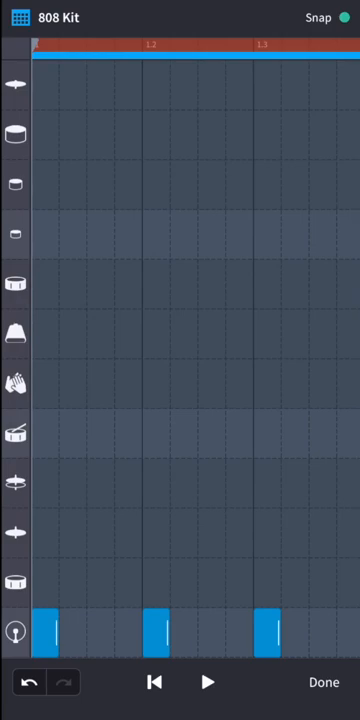
{"action": "left_click", "coordinate": [207, 682]}
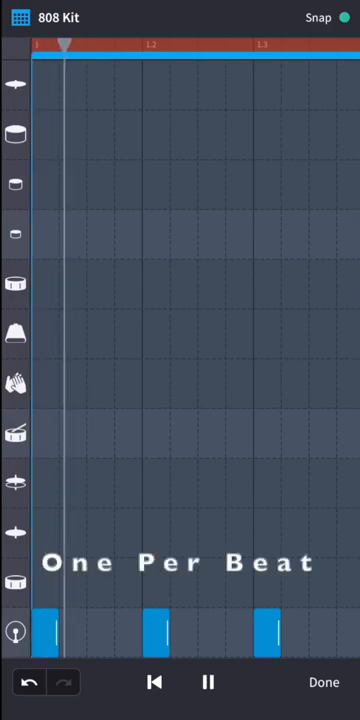
Stop playback and place a clap on the backbeat
{"action": "left_click", "coordinate": [208, 682]}
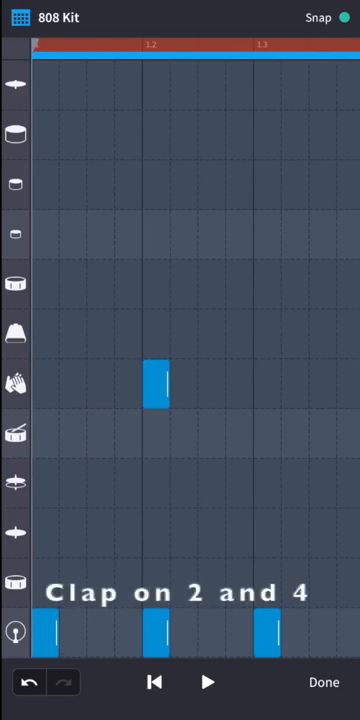
{"action": "left_click", "coordinate": [207, 682]}
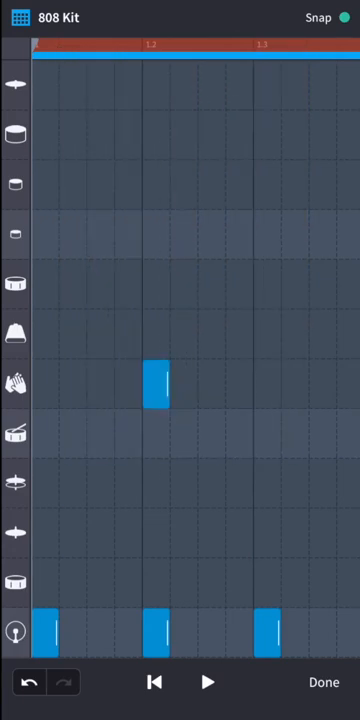
Fill the hi-hat row with sixteenth notes and return to the 808 Kit pads
{"action": "left_click", "coordinate": [44, 533]}
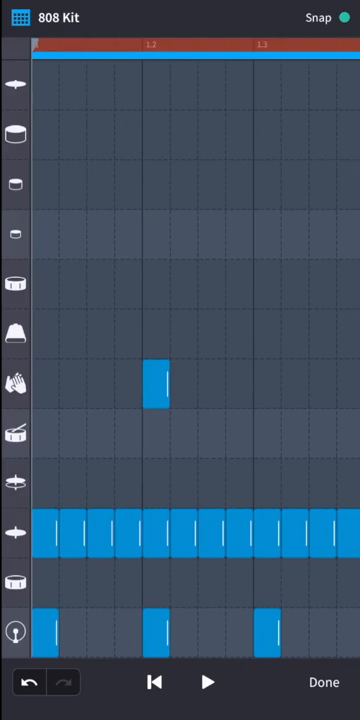
{"action": "left_click", "coordinate": [207, 682]}
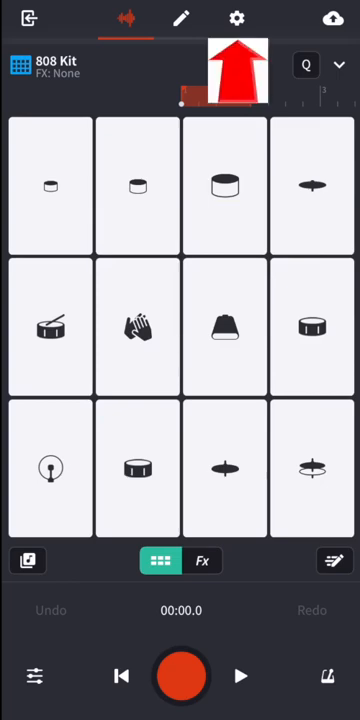
In project settings, lower the tempo from 120 to 93 BPM and audition the beat
{"action": "left_click", "coordinate": [237, 19]}
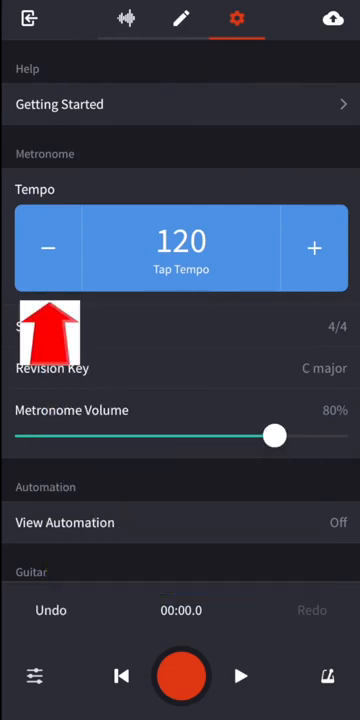
{"action": "left_click", "coordinate": [47, 247]}
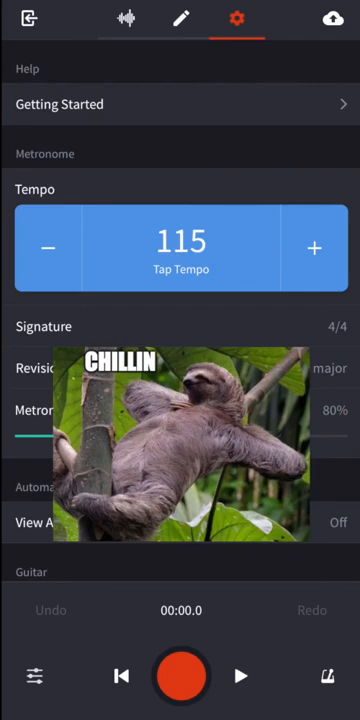
{"action": "left_click", "coordinate": [314, 247]}
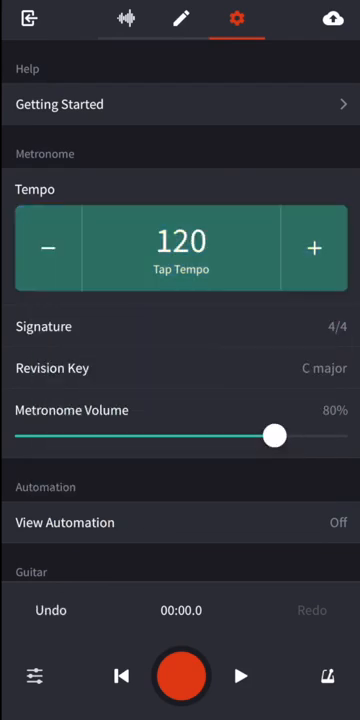
{"action": "left_click", "coordinate": [47, 247]}
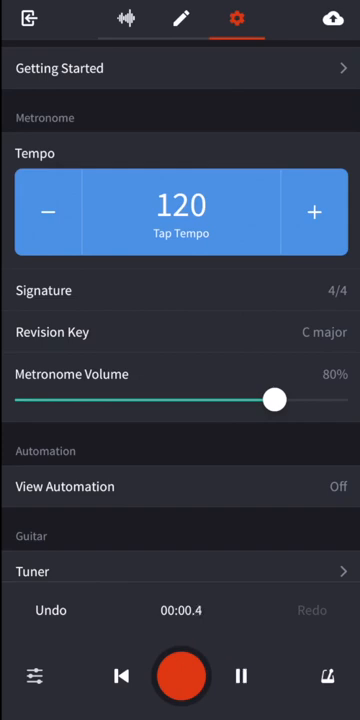
{"action": "left_click", "coordinate": [181, 211]}
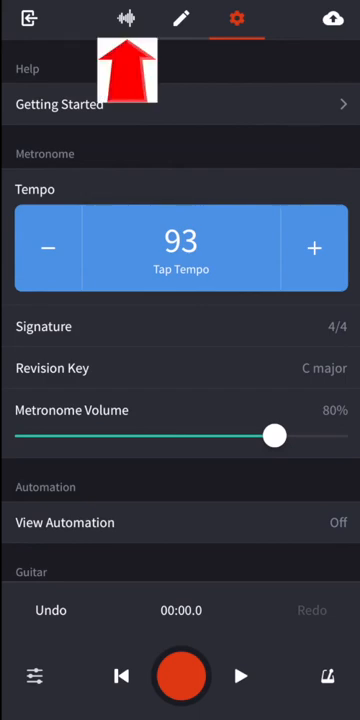
Return to the track view and widen the header to show the 808 Kit name
{"action": "left_click", "coordinate": [123, 19]}
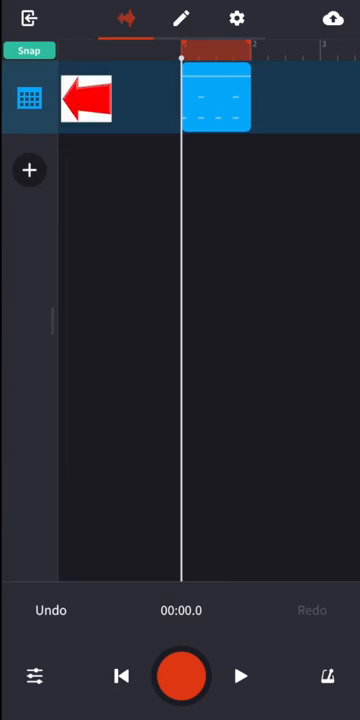
{"action": "left_click_drag", "start_coordinate": [88, 98], "coordinate": [88, 298]}
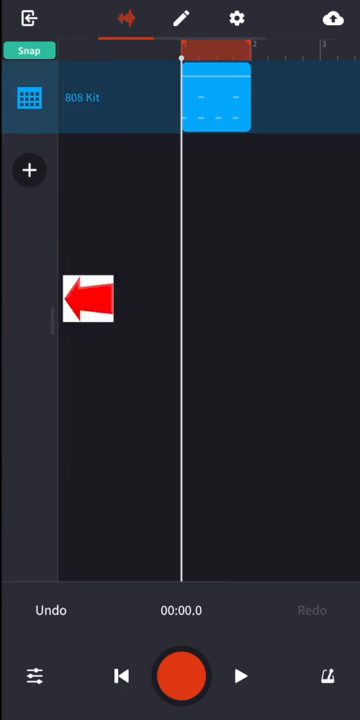